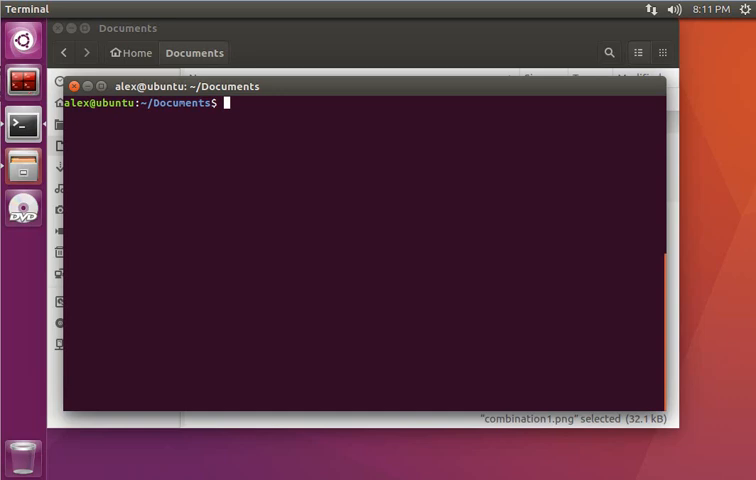
# Run ls -l in ~/Documents, then count its entries with ls | wc -l.
pyautogui.write('ls')
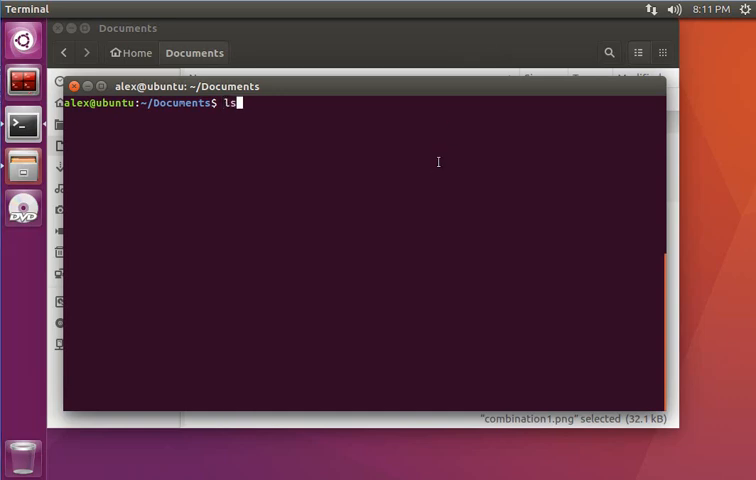
pyautogui.write('-l')
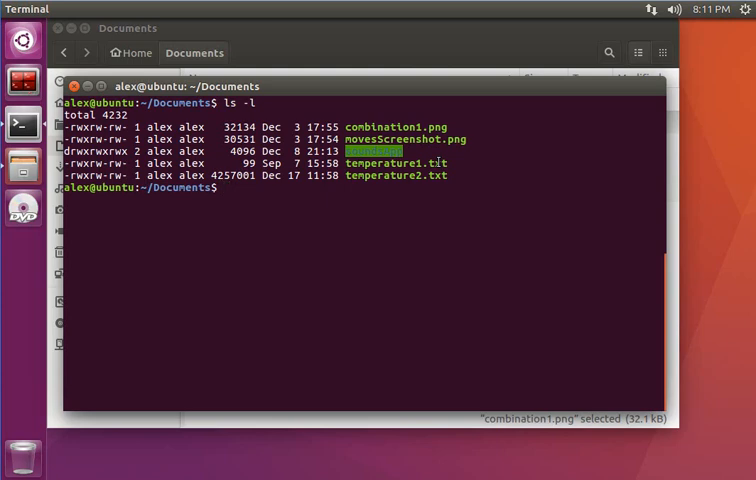
pyautogui.write('ls | wc')
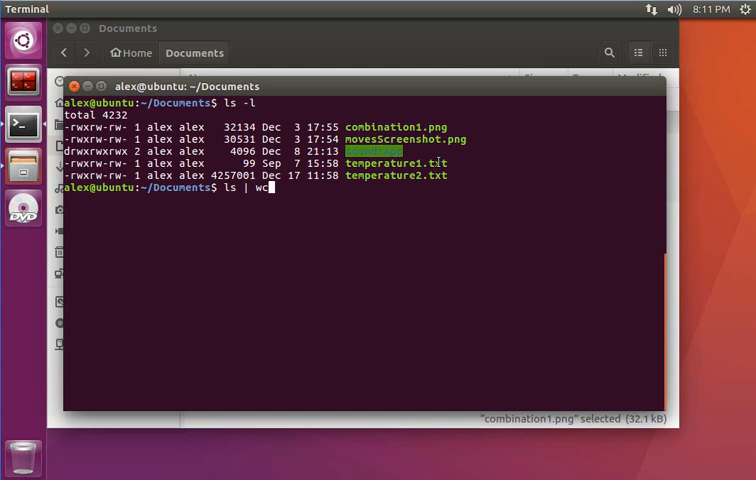
pyautogui.write('-')
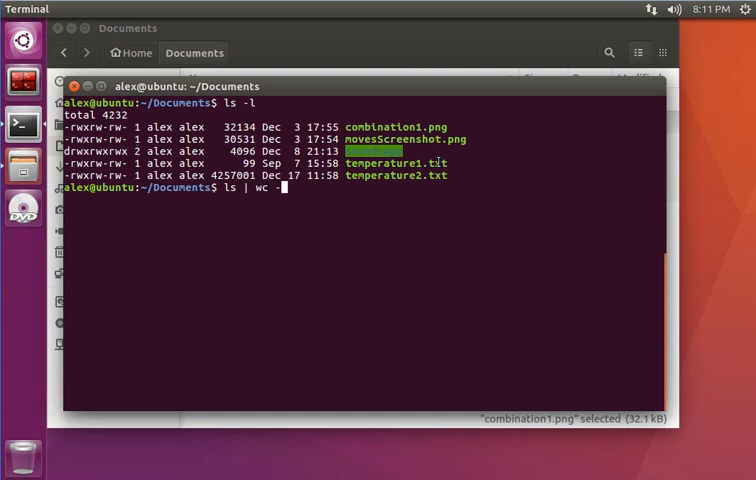
pyautogui.write('l')
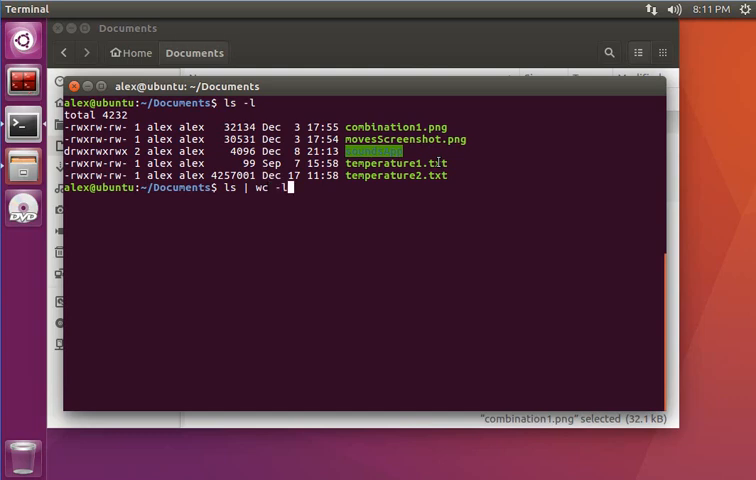
pyautogui.press('Return')
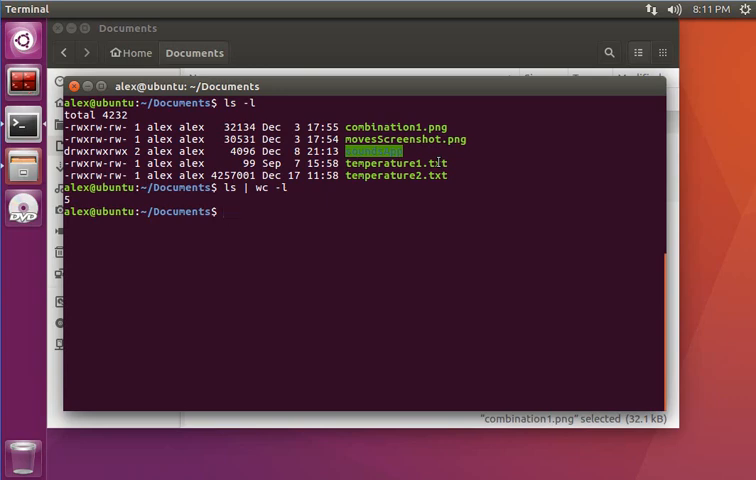
# Write echo "test" > .test.txt, then prepare ls -la to show hidden files.
pyautogui.write('echl')
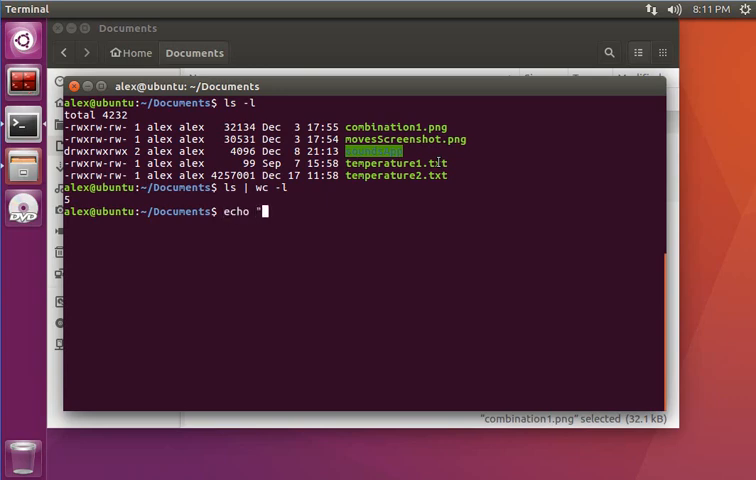
pyautogui.write('test"')
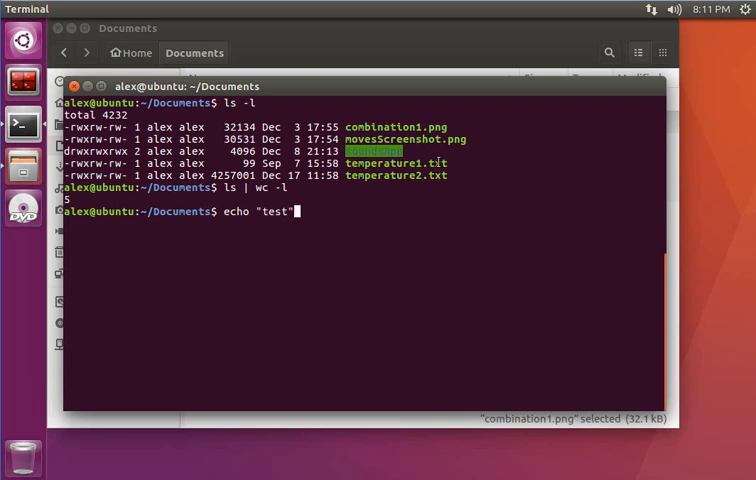
pyautogui.write('>')
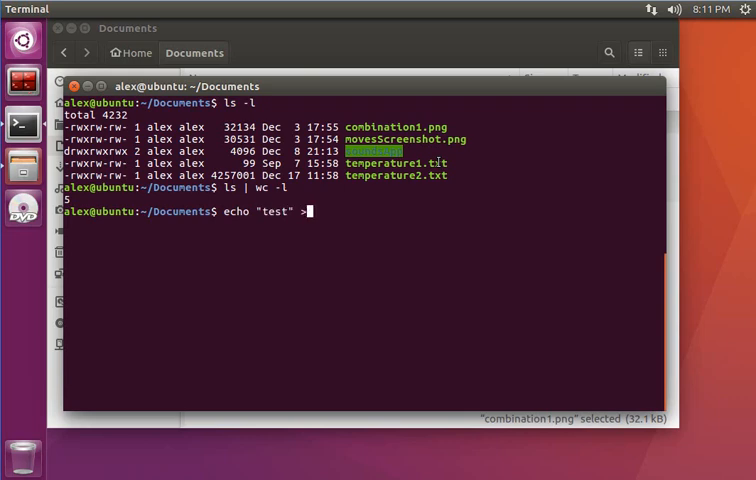
pyautogui.write('.test.')
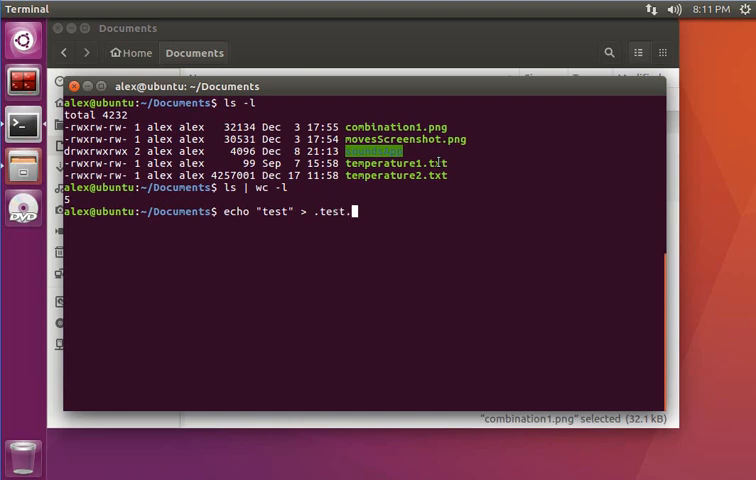
pyautogui.write('txt')
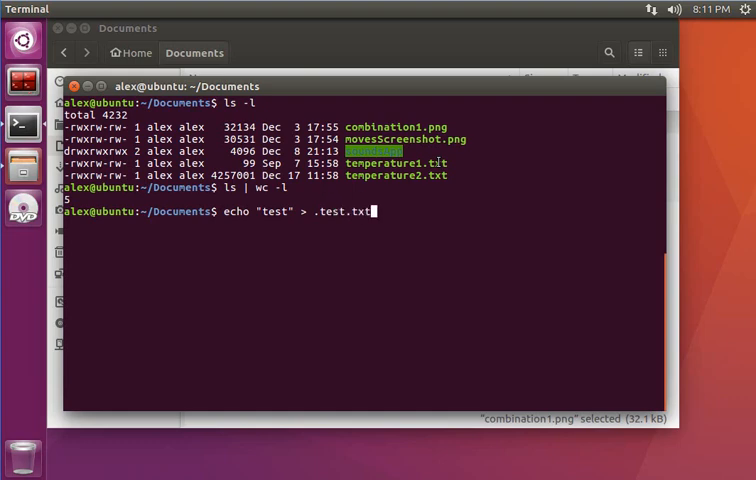
pyautogui.write('ls -la')
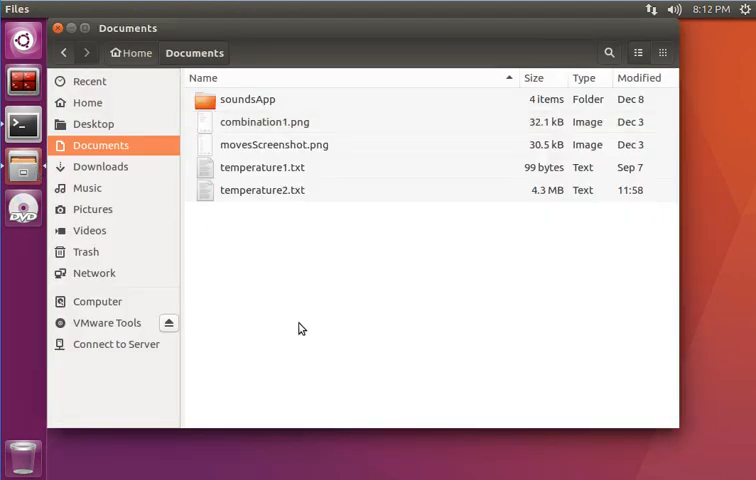
# Bring up the context menu in the empty area of the Documents file list.
pyautogui.rightClick(300, 328)
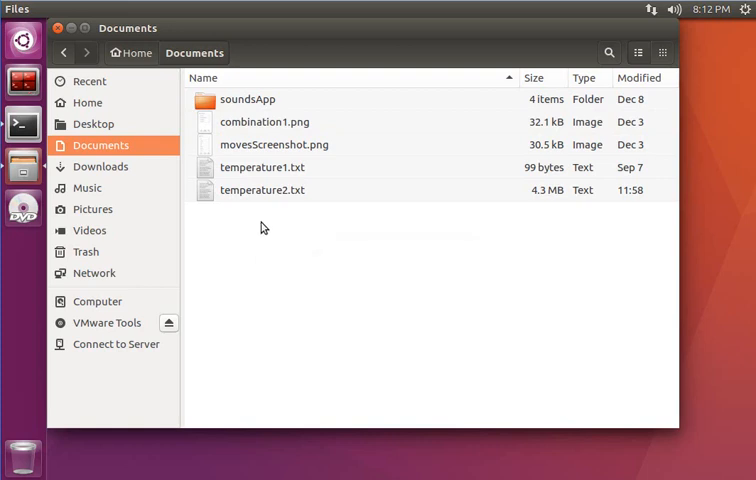
pyautogui.moveTo(32, 152)
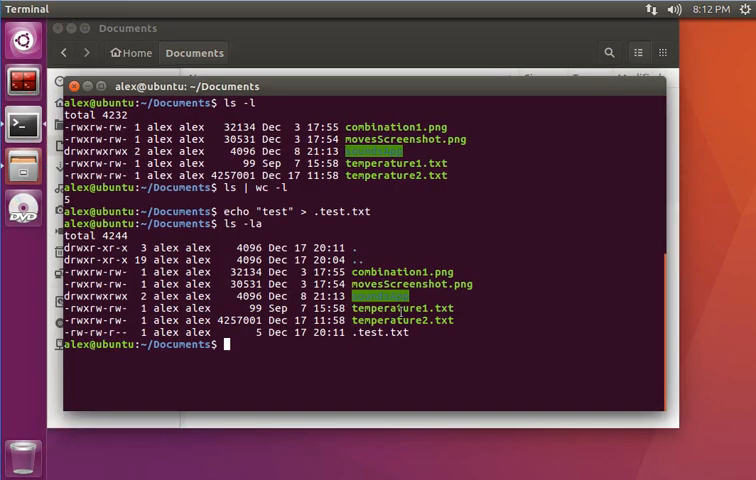
# Run ls and ls -la | wc -l to count entries including hidden files, . and ...
pyautogui.write('ls -la')
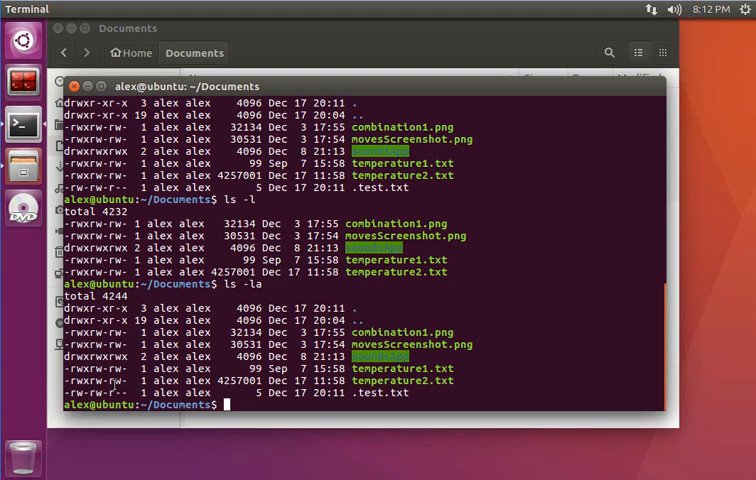
pyautogui.write('ls -la')
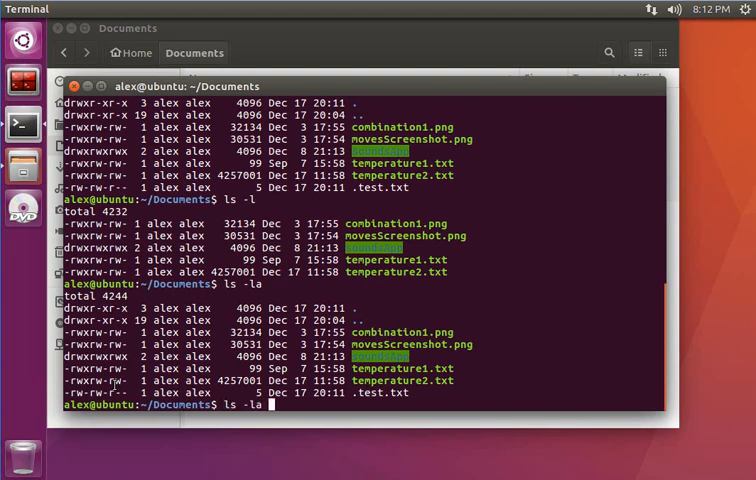
pyautogui.write('| wc -')
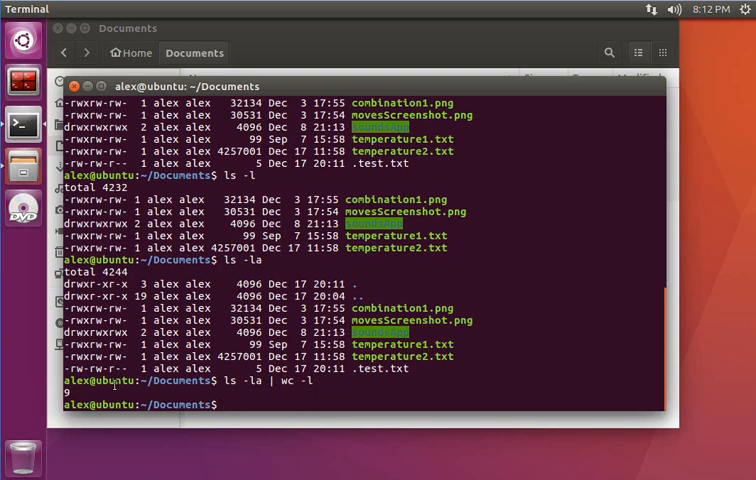
# Run ls -la showing hidden .test.txt, then pipe ls -lA into wc -l omitting . and ...
pyautogui.write('ls -la')
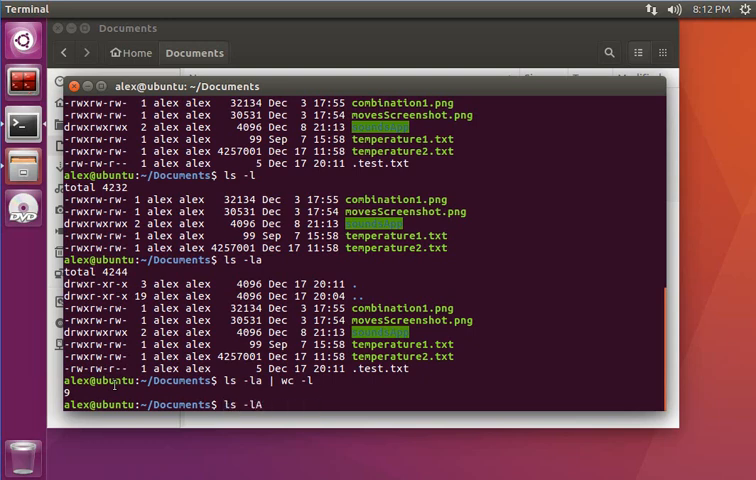
pyautogui.press('Return')
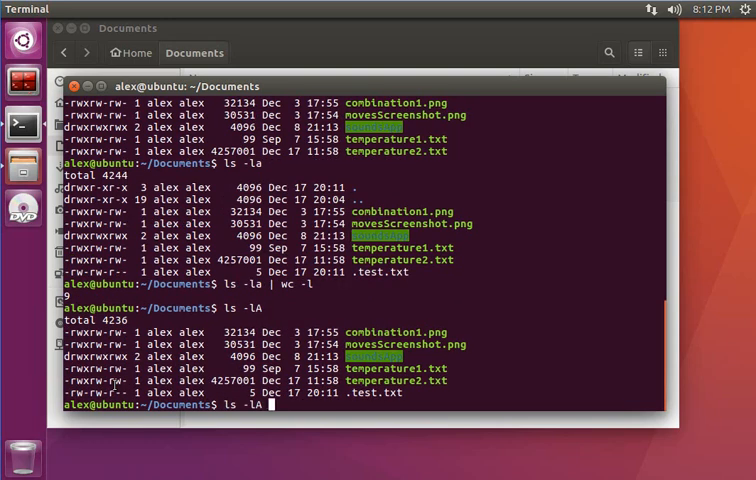
pyautogui.write('|')
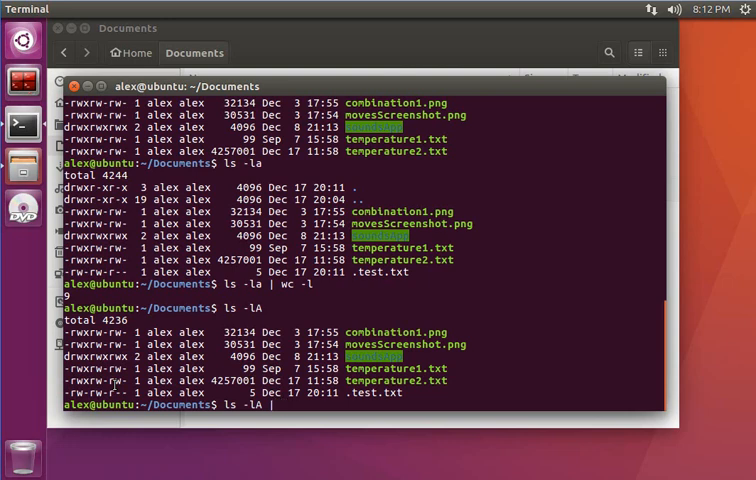
pyautogui.write('wc -l')
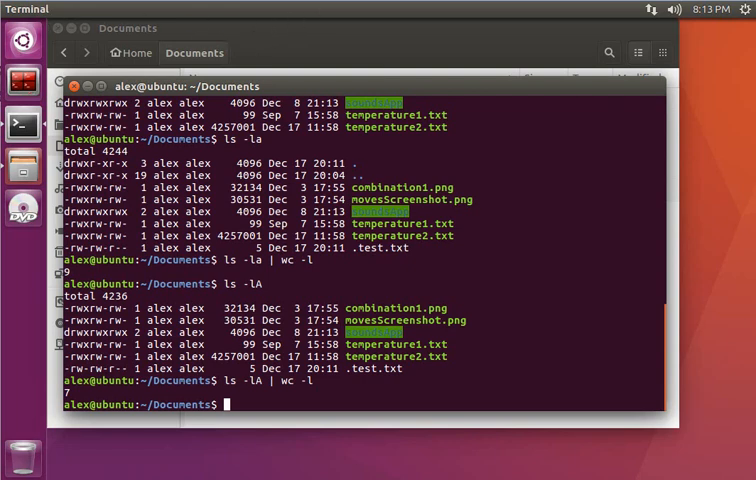
pyautogui.moveTo(400, 24)
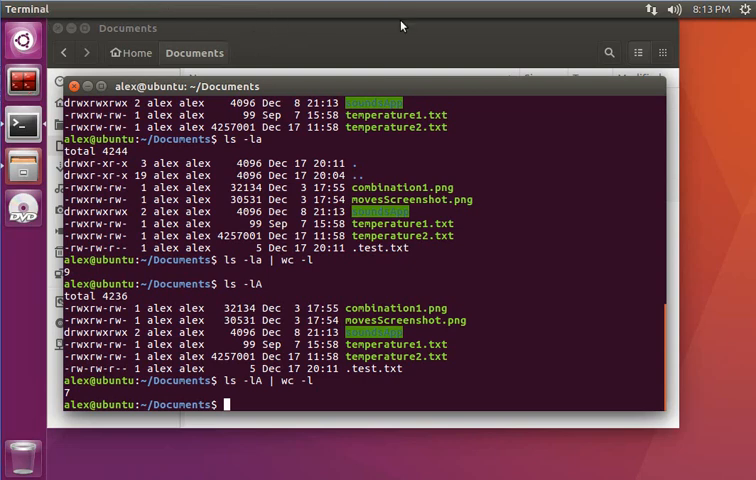
# Run find -maxdepth 1 -type f to list the five regular files directly in Documents.
pyautogui.write('find')
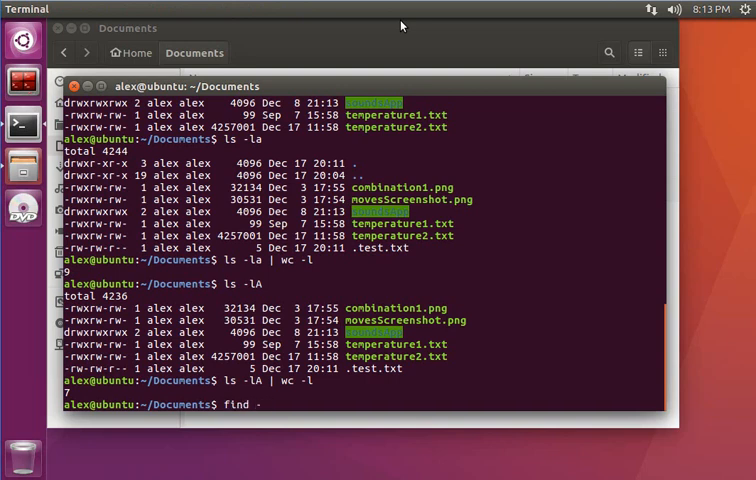
pyautogui.write('-max')
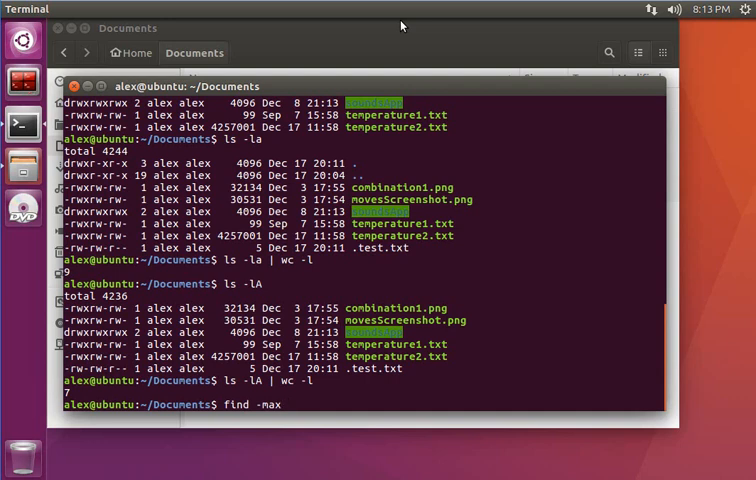
pyautogui.write('depth')
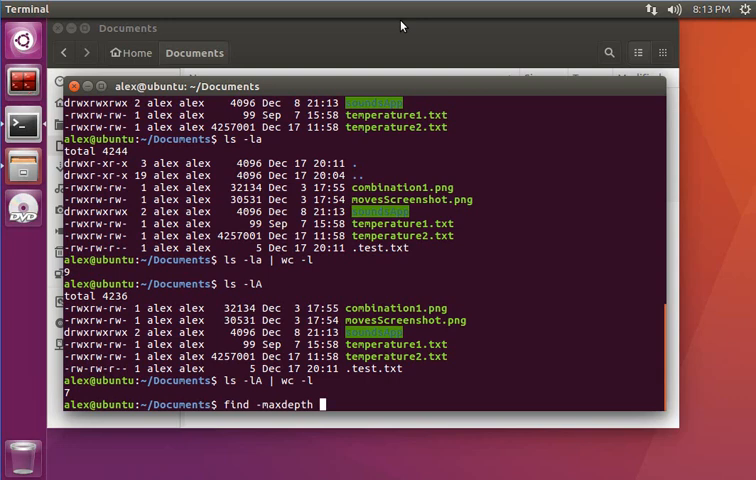
pyautogui.write('1')
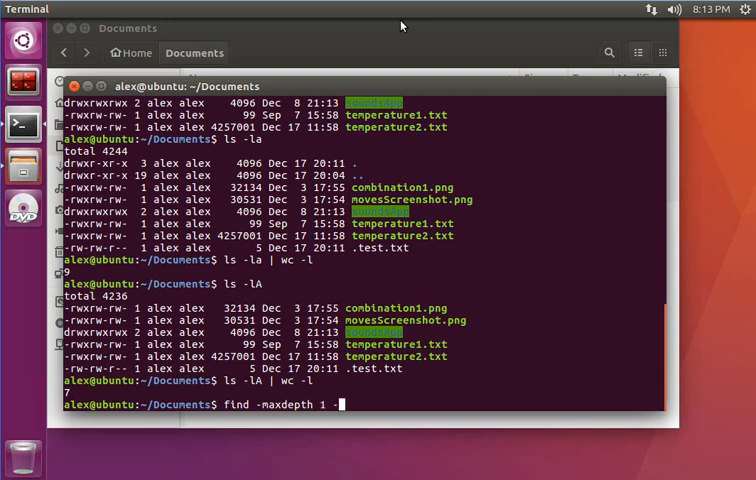
pyautogui.write('-type')
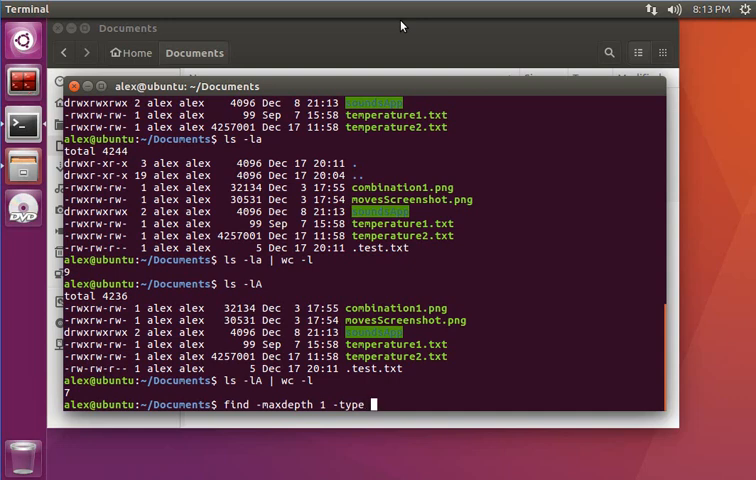
pyautogui.write('f')
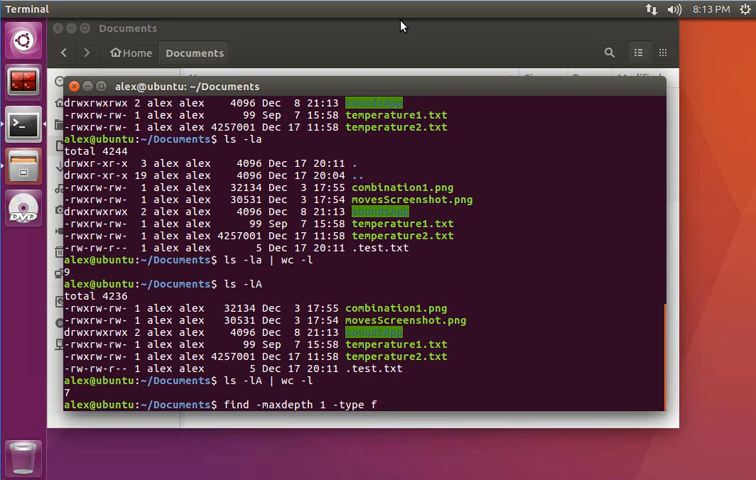
pyautogui.press('Return')
pyautogui.write('find -maxdepth 1 -type f |')
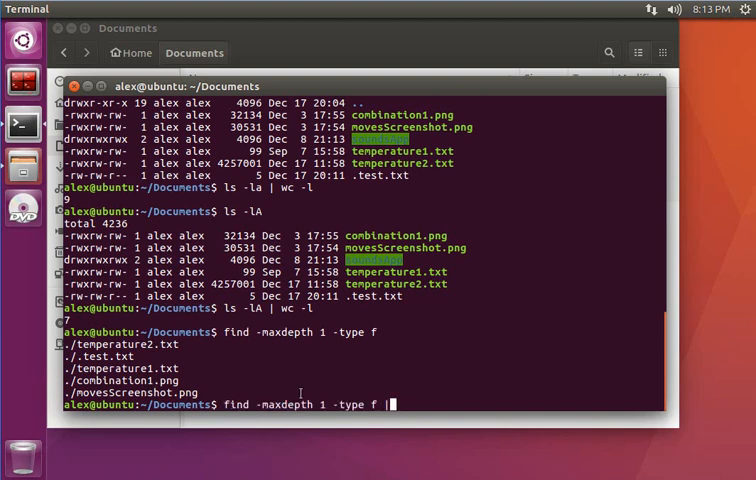
# Count those files with find -maxdepth 1 -type f | wc -l.
pyautogui.write('wc -l')
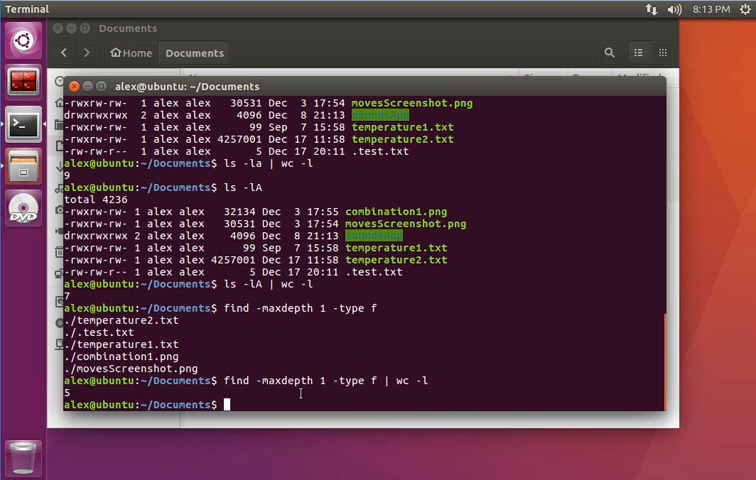
pyautogui.write('find -maxdepth 1 -type f | wc -l')
pyautogui.write('ls ./soundsApp/')
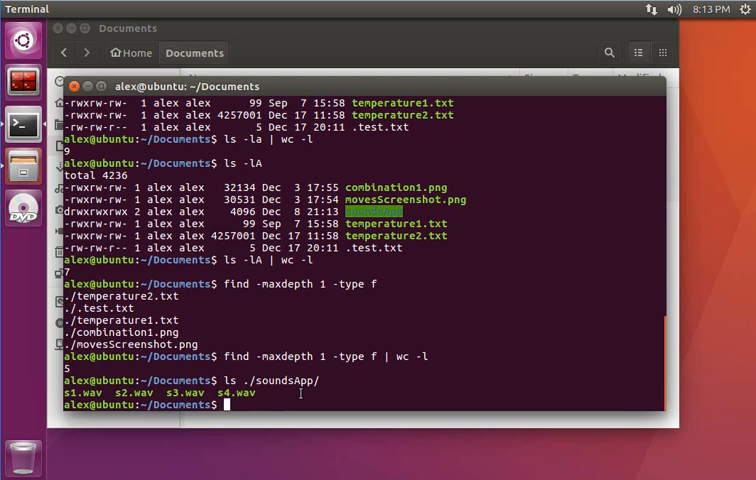
# Run find -maxdepth 2 -type f to list the soundsApp WAVs alongside the Documents files.
pyautogui.write('find -maxdepth 1 -type f | wc -l')
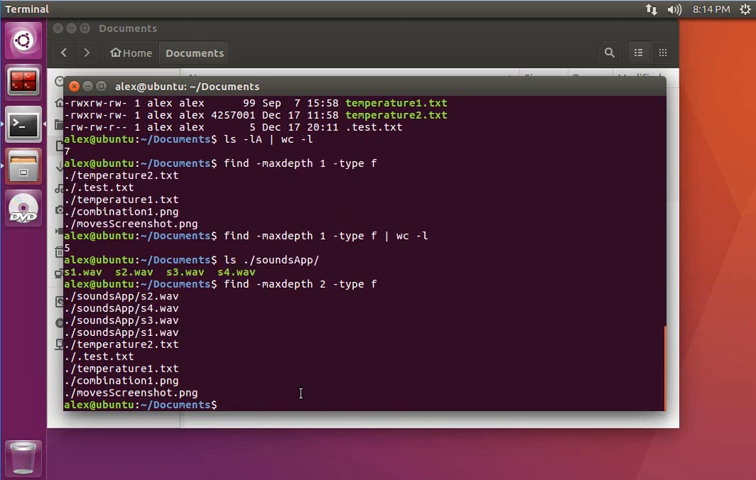
pyautogui.write('find -maxdepth 2 -type f')
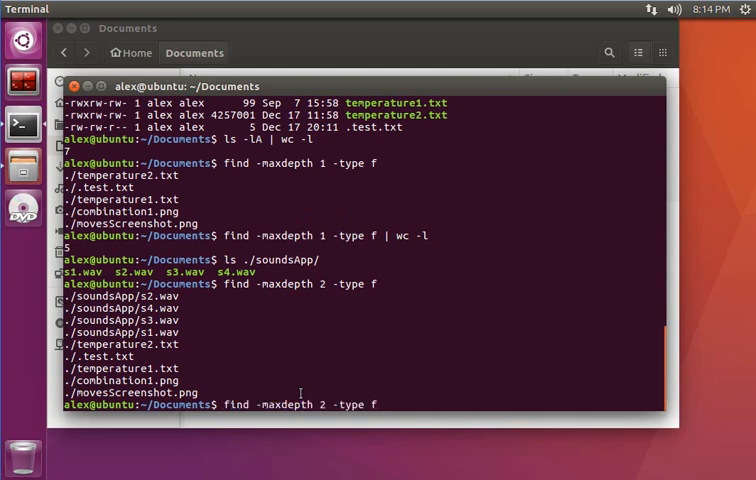